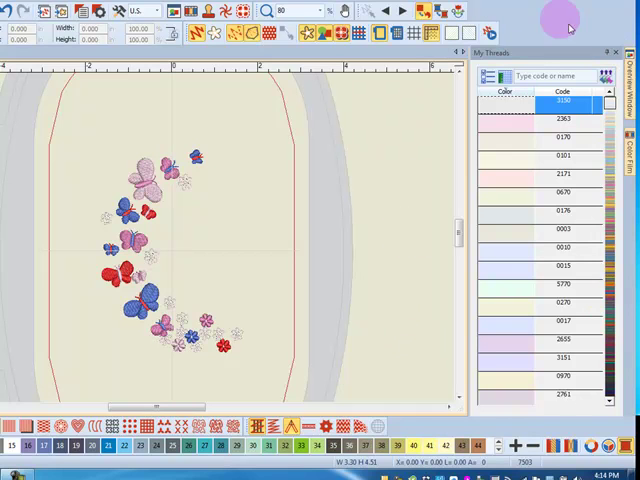
{"action": "mouse_move", "coordinate": [610, 52]}
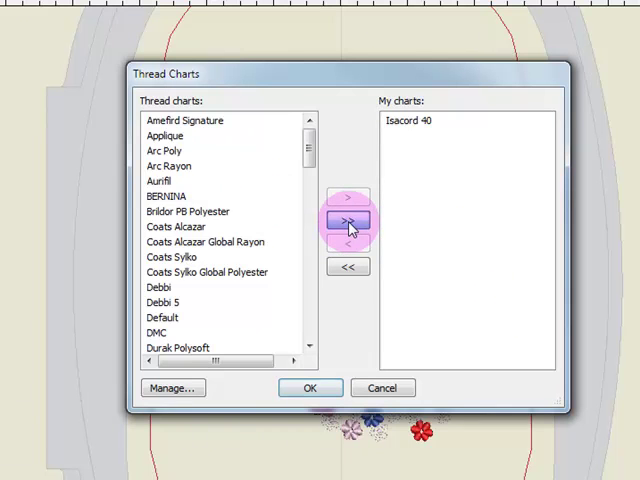
Clear My charts, then choose Aurifil, Isacord 40 and Wonderfil Polyfast from the Thread charts list
{"action": "left_click", "coordinate": [348, 220]}
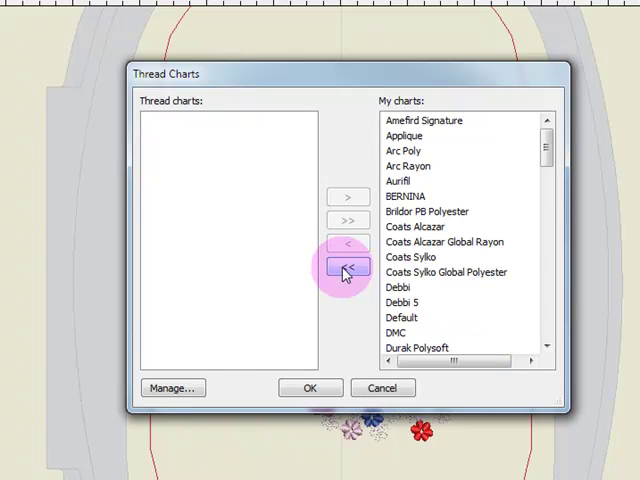
{"action": "left_click", "coordinate": [348, 268]}
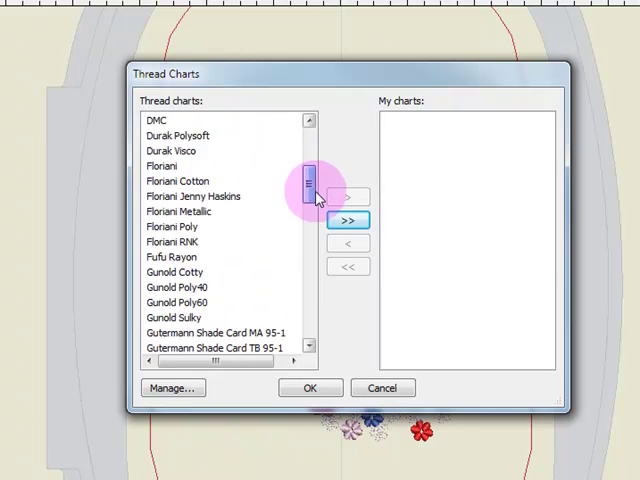
{"action": "scroll", "scroll_direction": "down", "scroll_amount": 3}
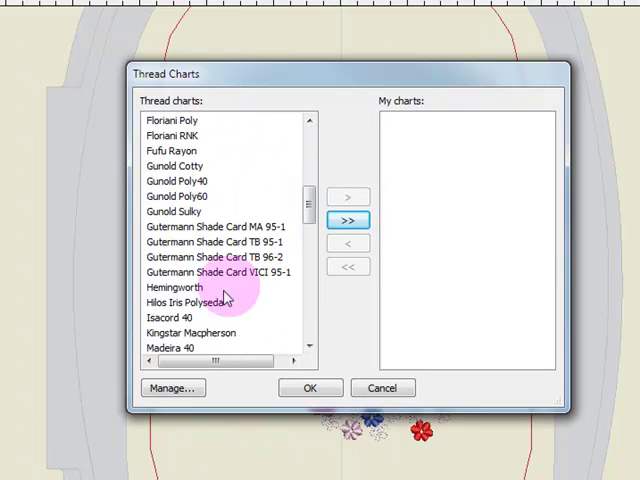
{"action": "left_click", "coordinate": [166, 316]}
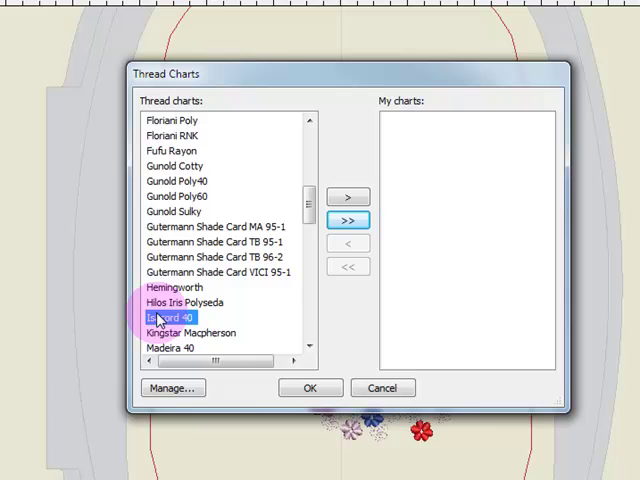
{"action": "left_click", "coordinate": [304, 120]}
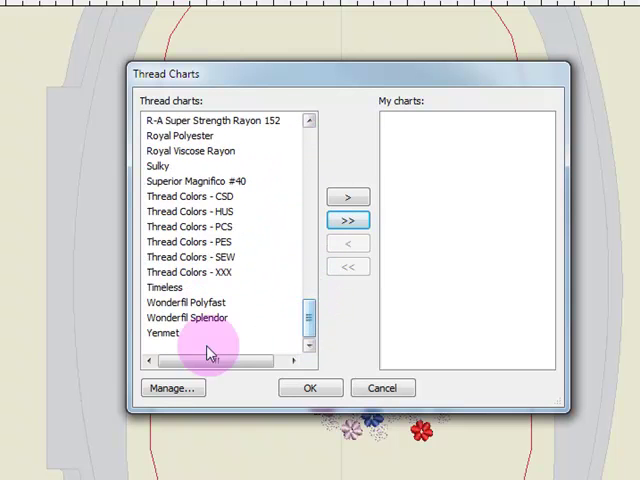
{"action": "left_click", "coordinate": [188, 302]}
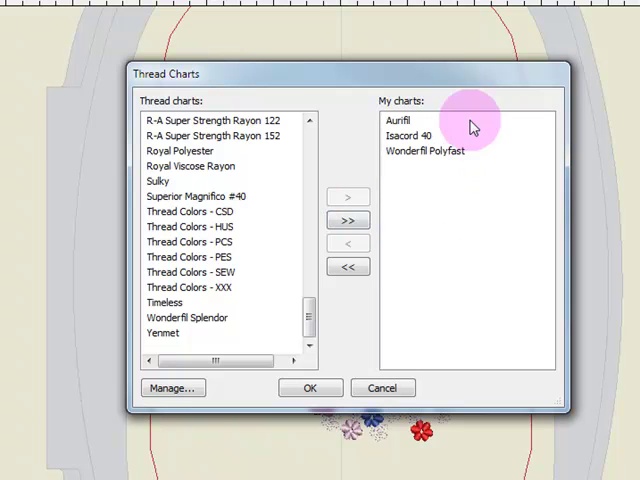
{"action": "mouse_move", "coordinate": [476, 204]}
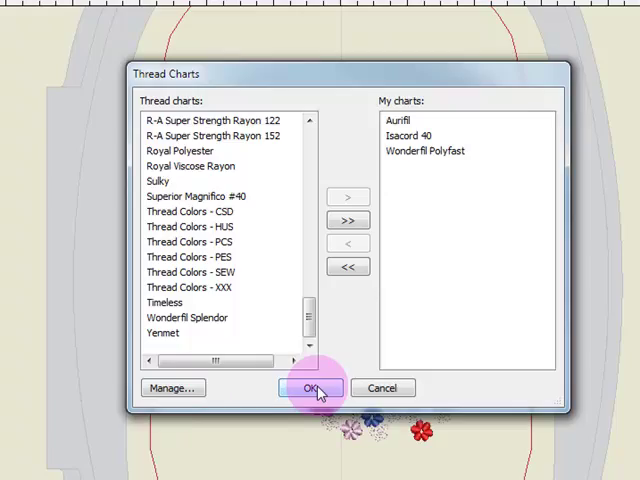
Confirm the Thread Charts dialog so My Threads shows colors from the three chosen charts
{"action": "left_click", "coordinate": [308, 388]}
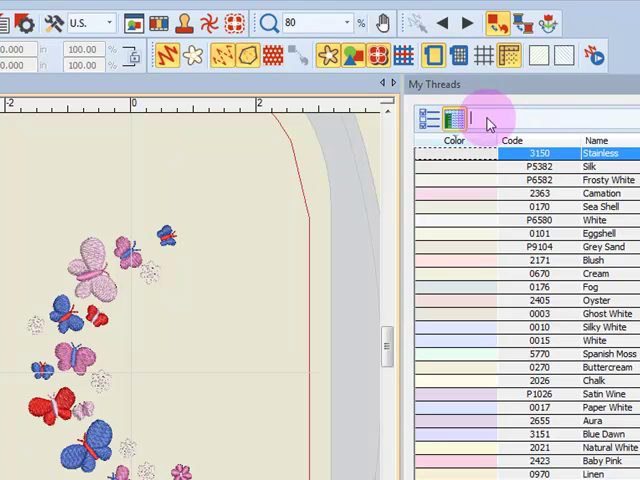
Search My Threads for 'lip', narrowing the list to Lipstick (code 1903)
{"action": "type", "text": "lipstick"}
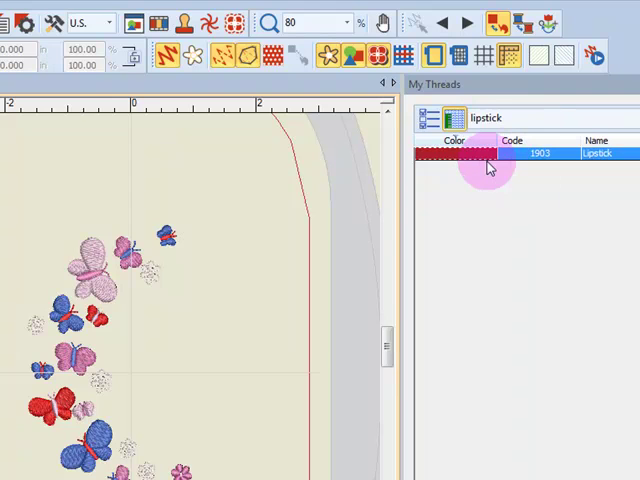
{"action": "mouse_move", "coordinate": [476, 152]}
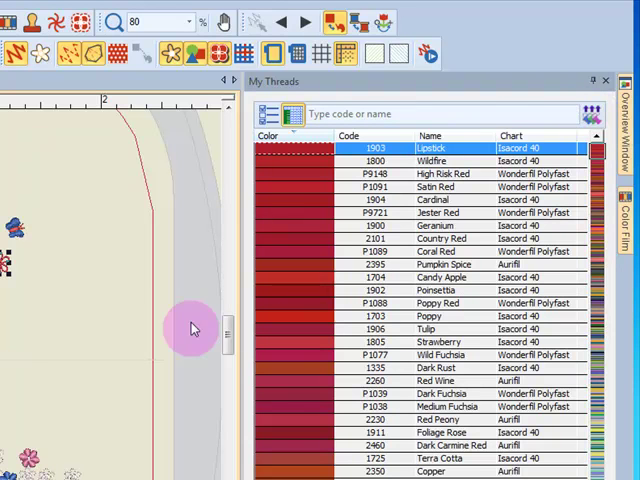
{"action": "mouse_move", "coordinate": [218, 212]}
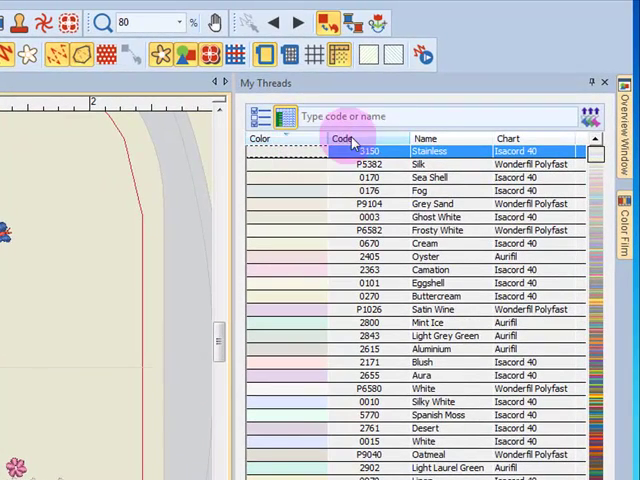
Sort My Threads by Name, then by Chart so each chart's threads are grouped together
{"action": "left_click", "coordinate": [340, 138]}
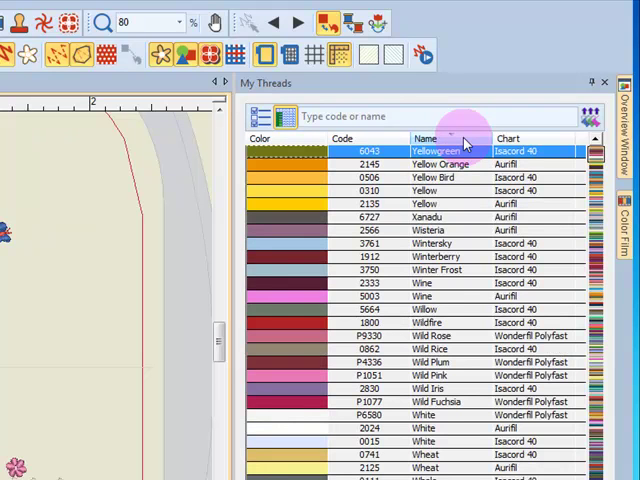
{"action": "left_click", "coordinate": [426, 138]}
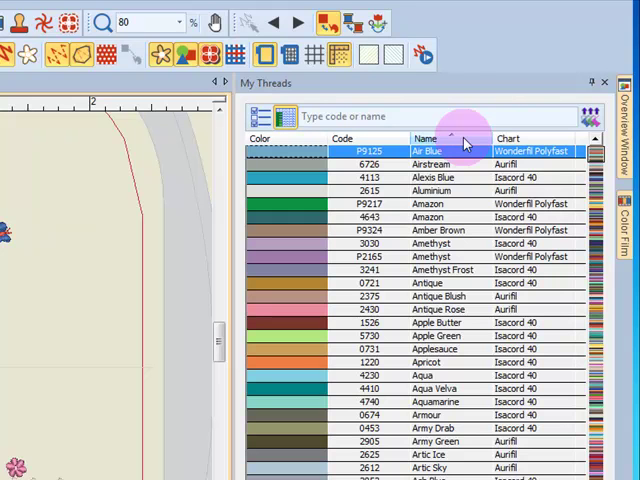
{"action": "left_click", "coordinate": [508, 138]}
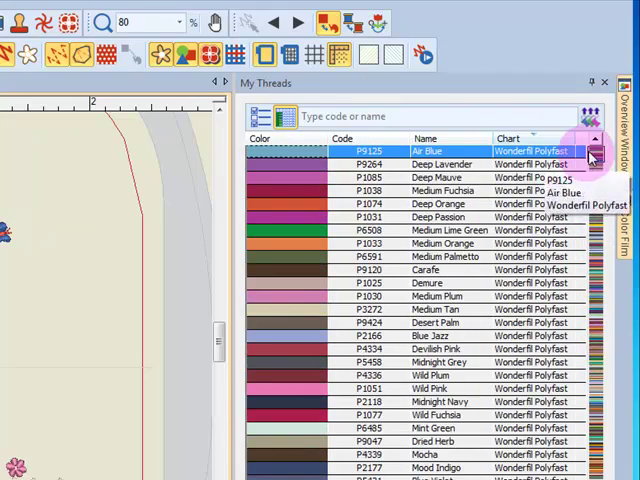
{"action": "scroll", "scroll_direction": "down", "scroll_amount": 3}
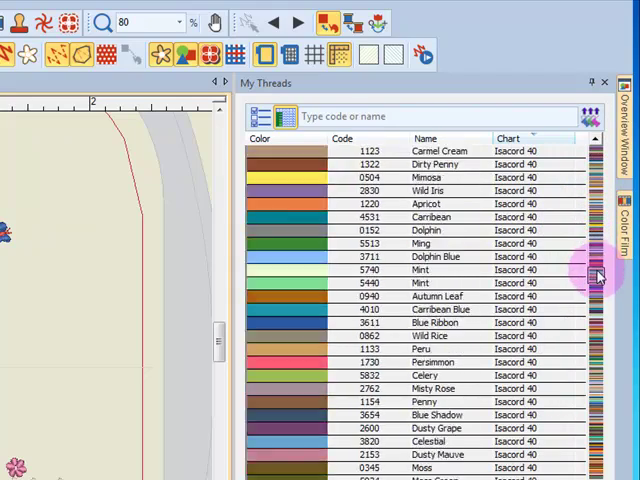
{"action": "scroll", "scroll_direction": "down", "scroll_amount": 3}
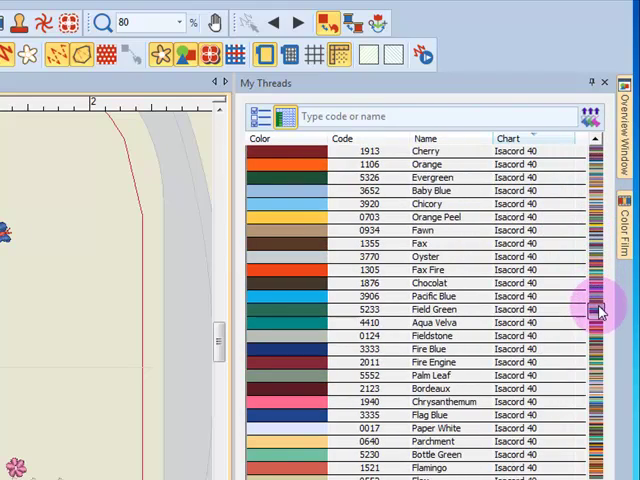